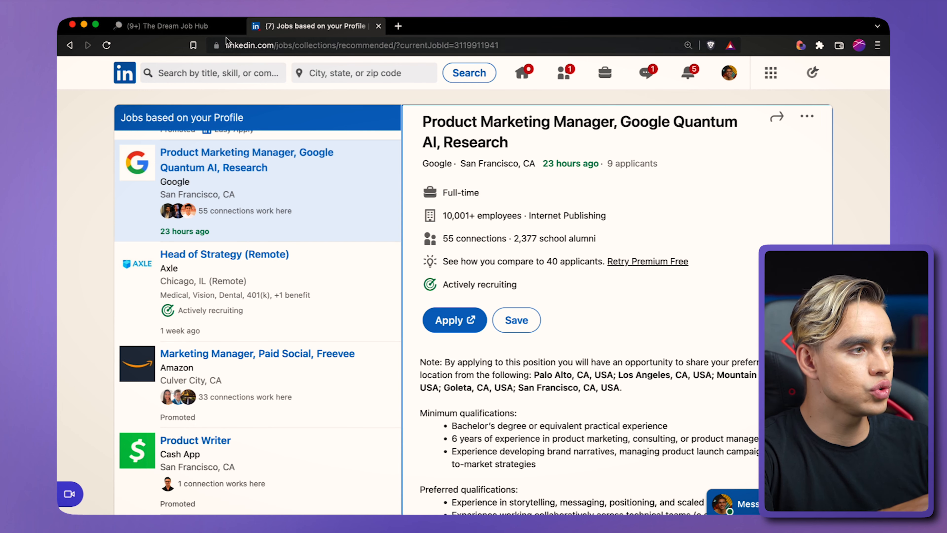
Expand the Application Tracker board in the Dream Job Hub, then return to the LinkedIn Google job posting
click(163, 26)
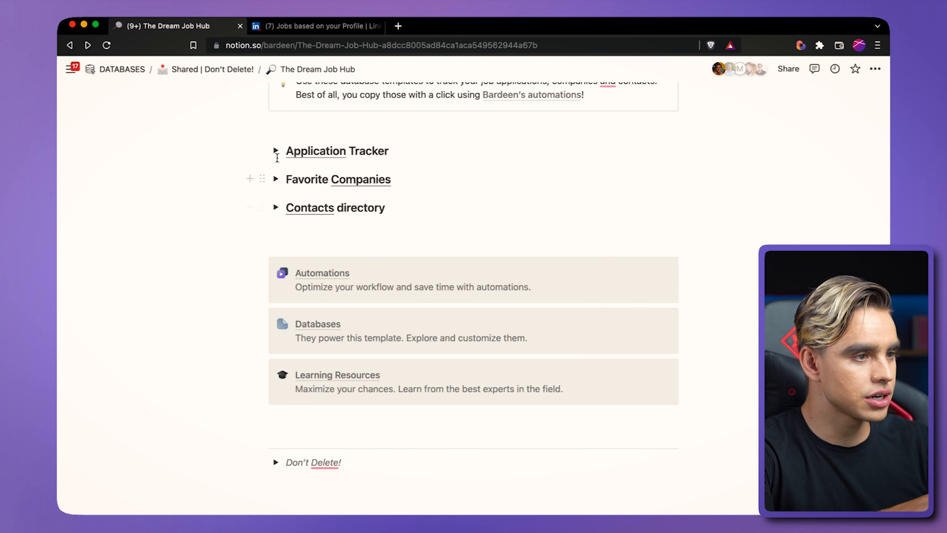
click(276, 151)
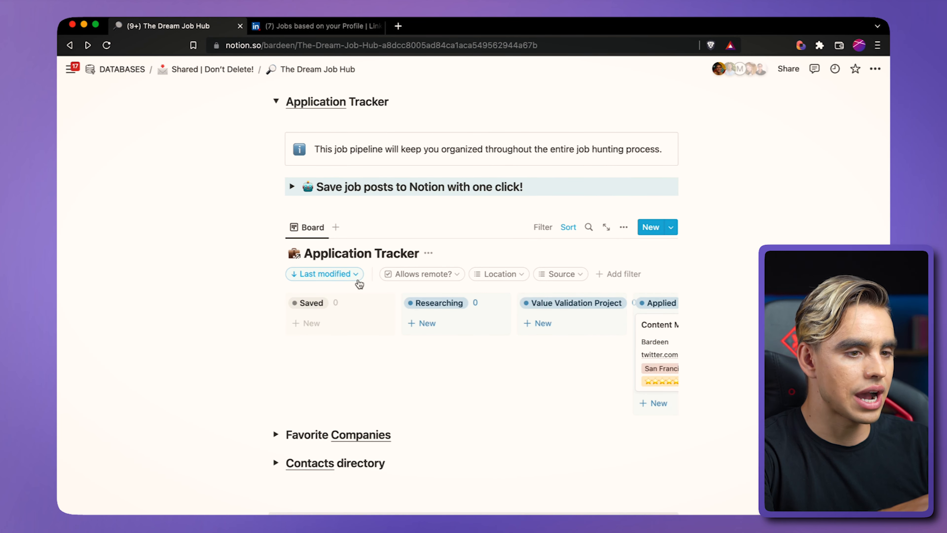
click(314, 25)
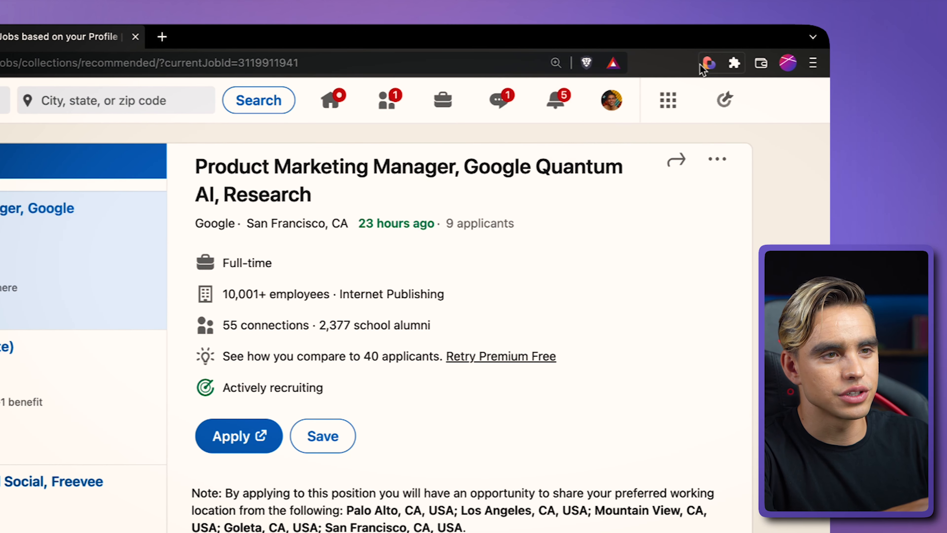
From Bardeen's My Playbooks list, choose the 'Save LinkedIn job to Notion' playbook
click(708, 63)
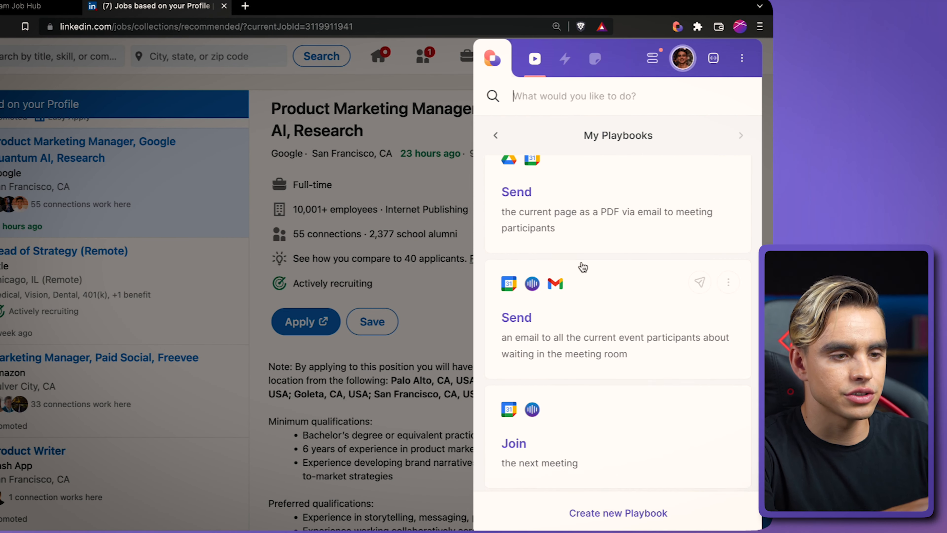
scroll(down, 3)
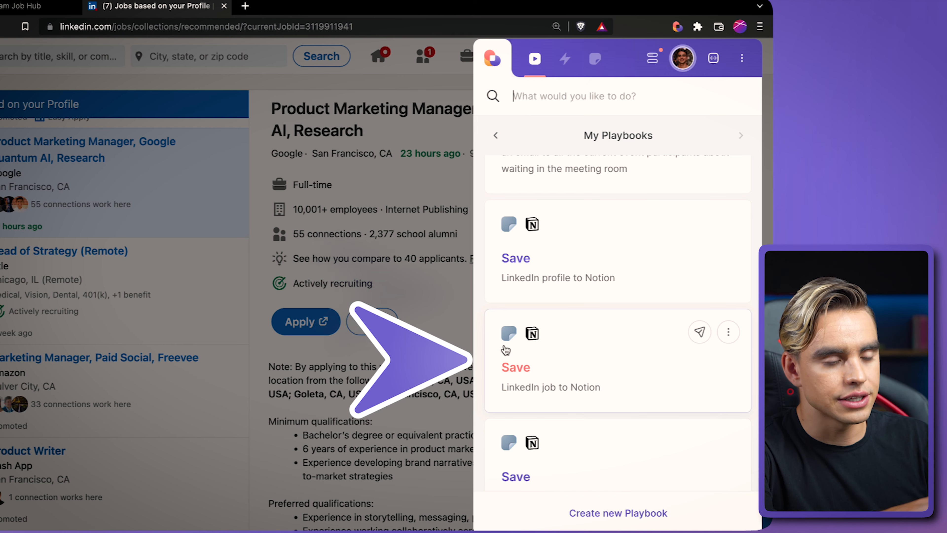
click(515, 367)
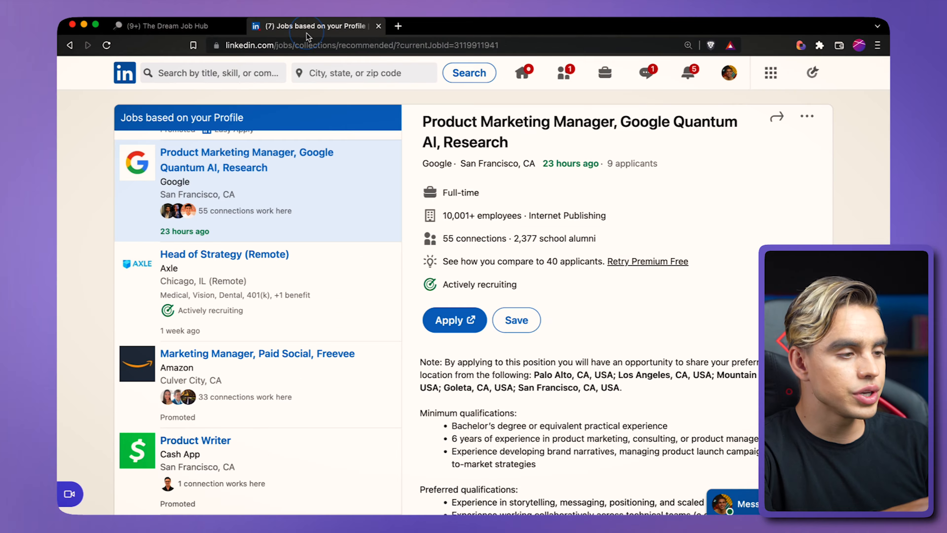
Save the Amazon Marketing Manager, Paid Social job as a new Notion record and view its page
click(254, 353)
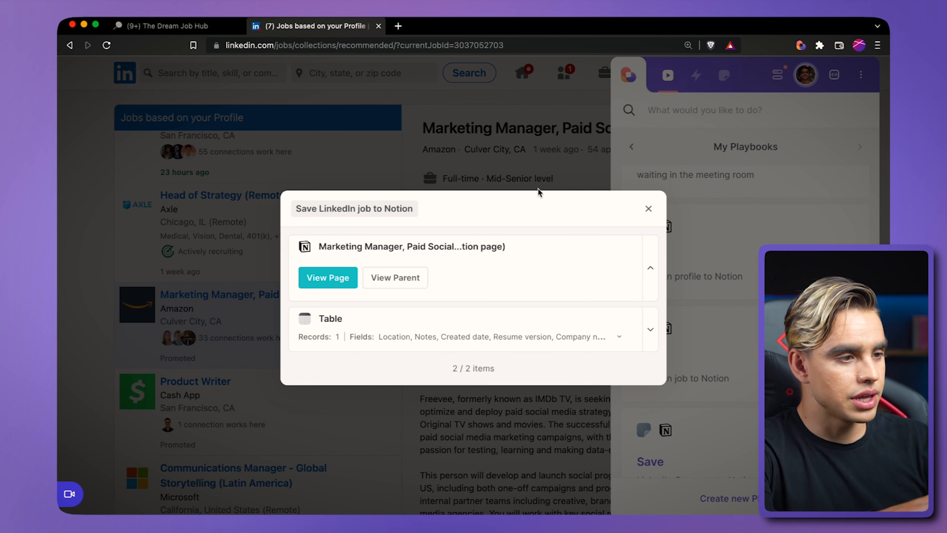
click(327, 278)
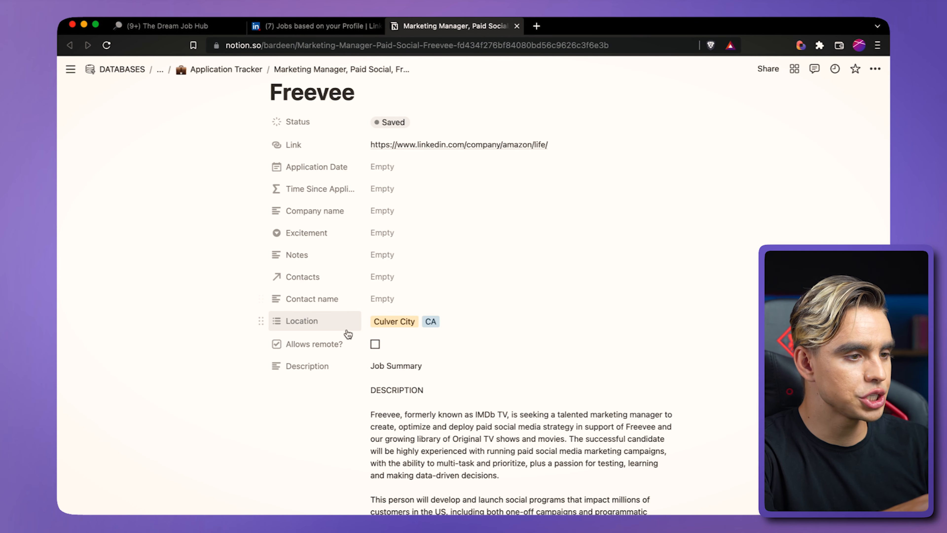
Review the Freevee job page: Status Saved, LinkedIn link, Culver City, CA and description
scroll(down, 3)
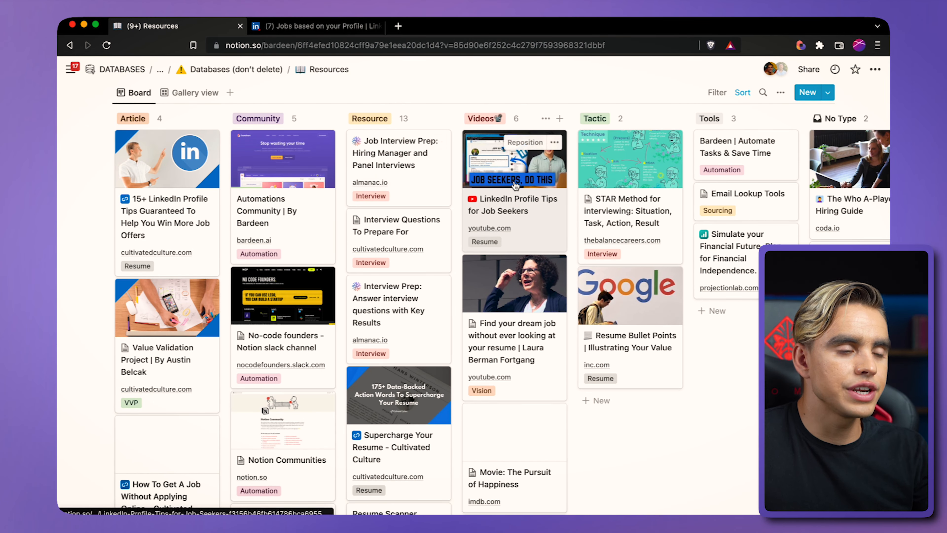
Browse down the Resources board past resume tools, Reddit directories, workshops and cover letter guides
scroll(down, 3)
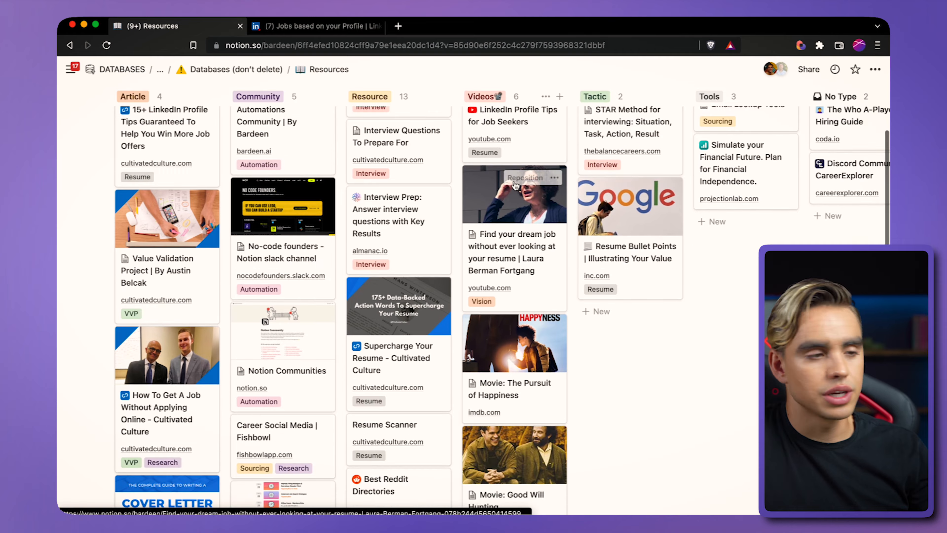
scroll(down, 3)
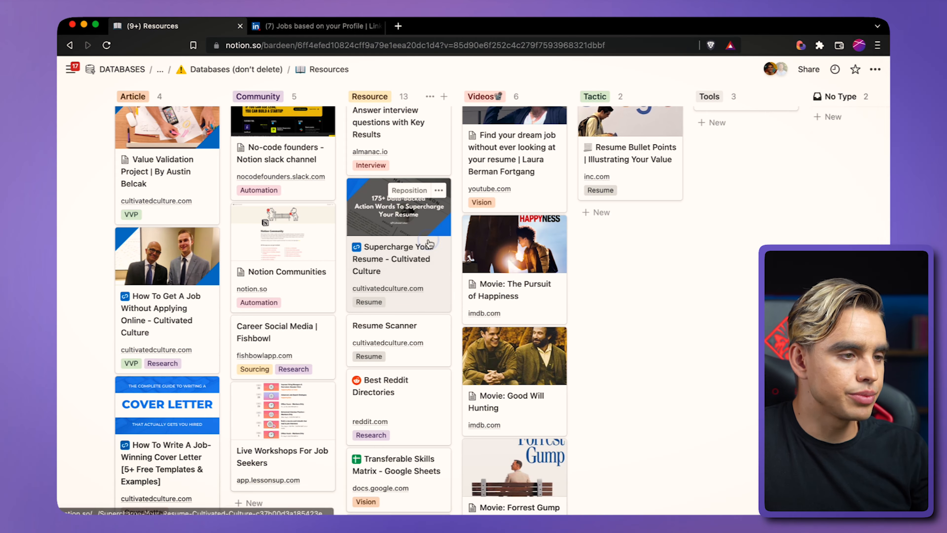
View the Supercharge Your Resume card, then the Best Job Boards resource in side peek
click(398, 258)
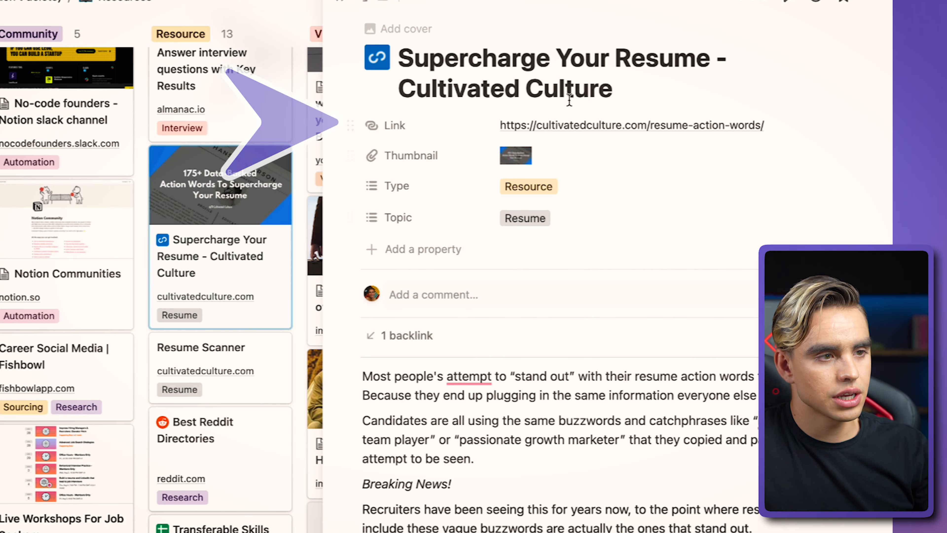
scroll(down, 3)
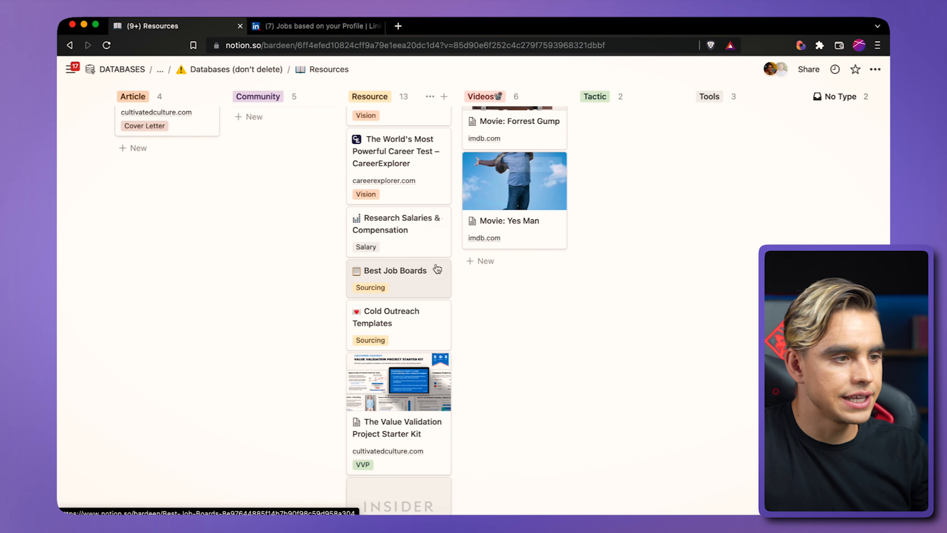
click(395, 271)
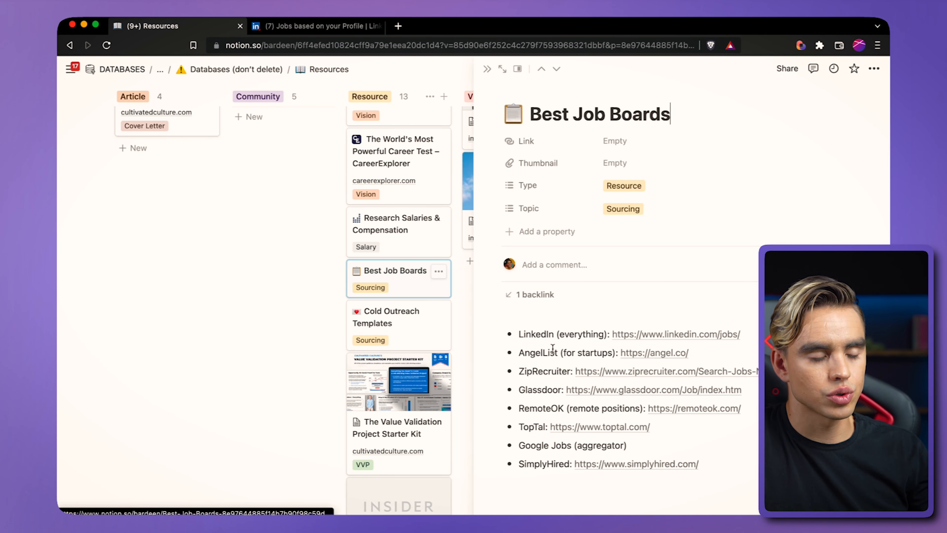